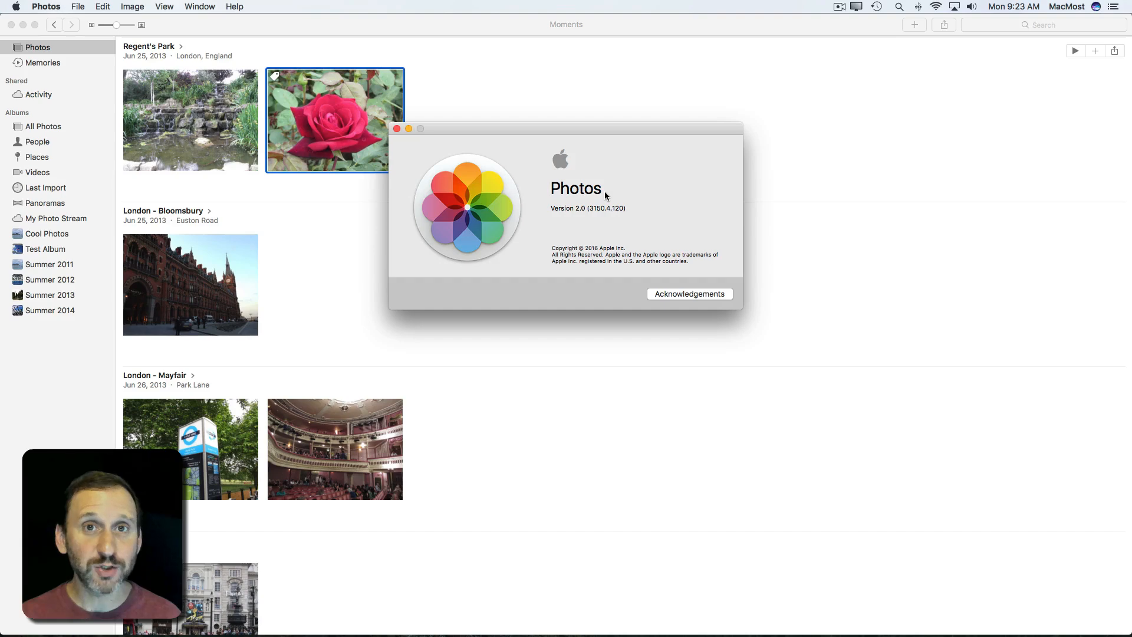
{"action": "mouse_move", "coordinate": [503, 170]}
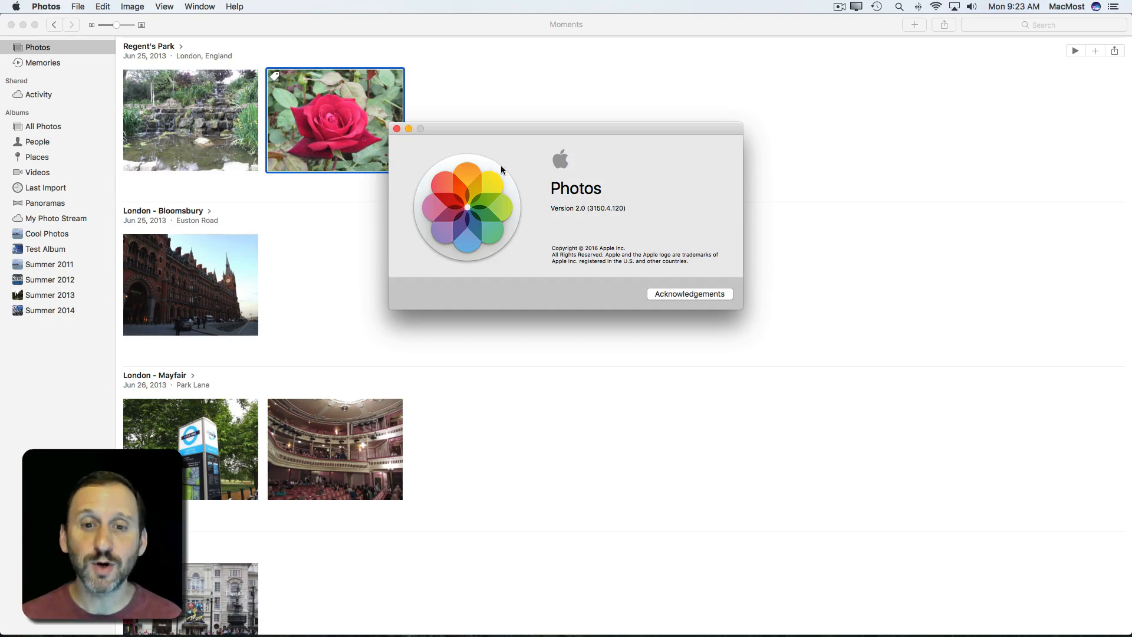
- Close the About Photos window, leaving the Moments library with the rose photo
{"action": "left_click", "coordinate": [396, 128]}
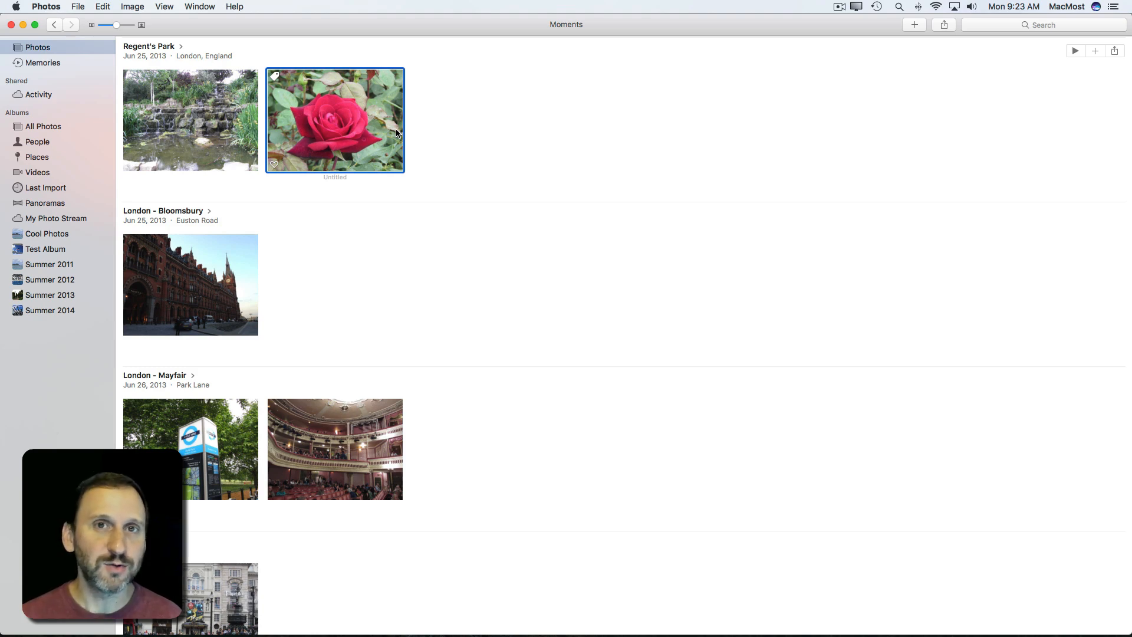
{"action": "mouse_move", "coordinate": [360, 129]}
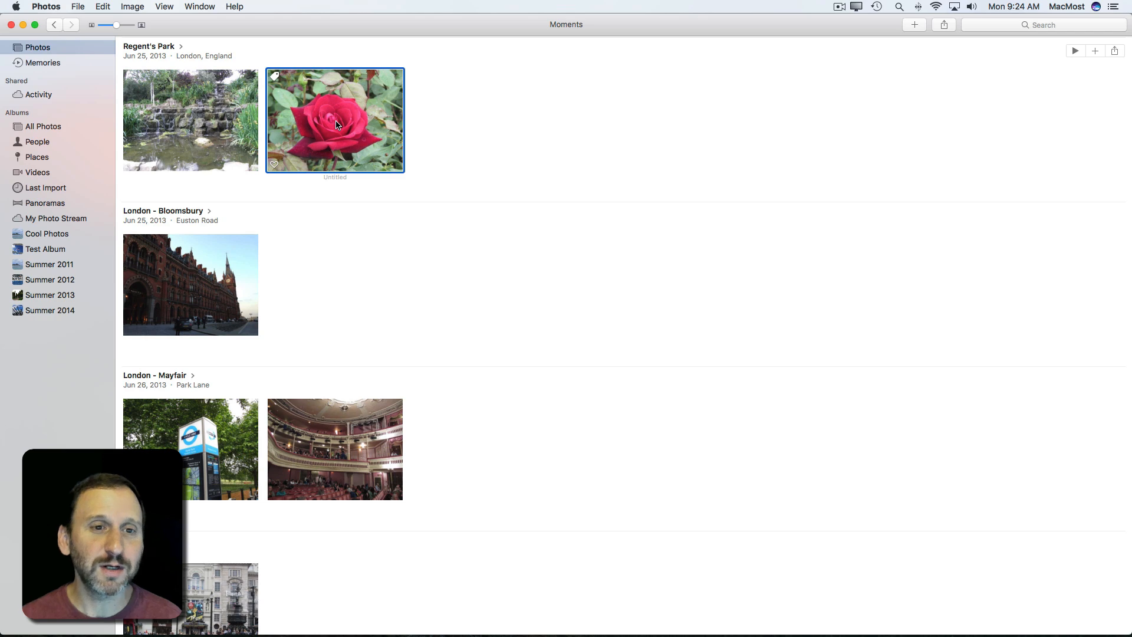
- Open the Regent's Park rose photo in full single-photo view
{"action": "double_click", "coordinate": [334, 120]}
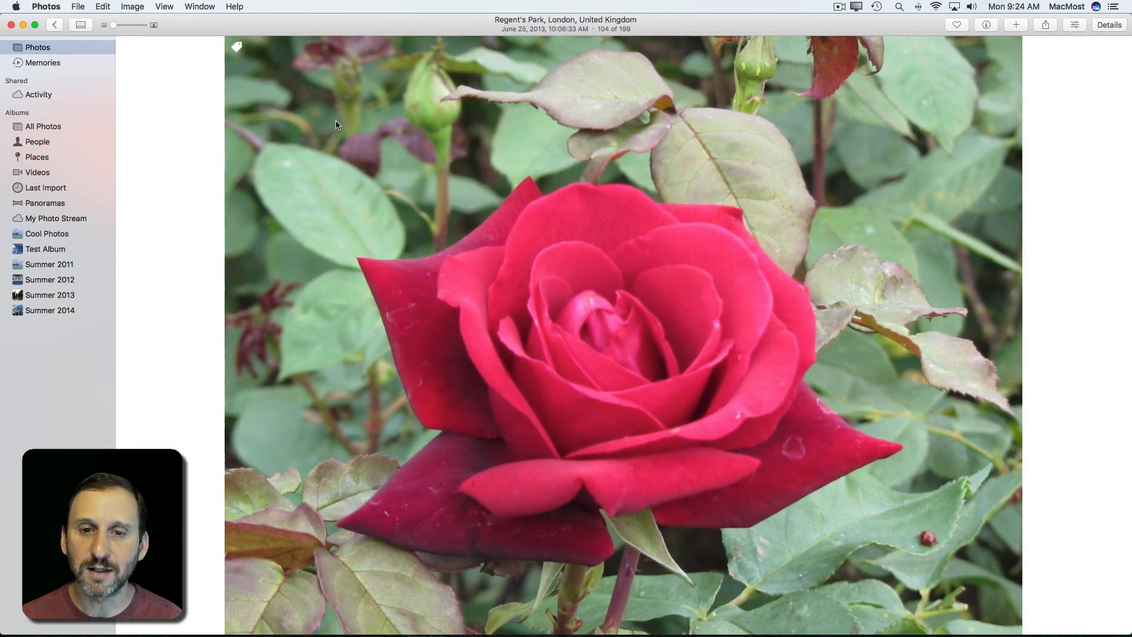
{"action": "mouse_move", "coordinate": [719, 365]}
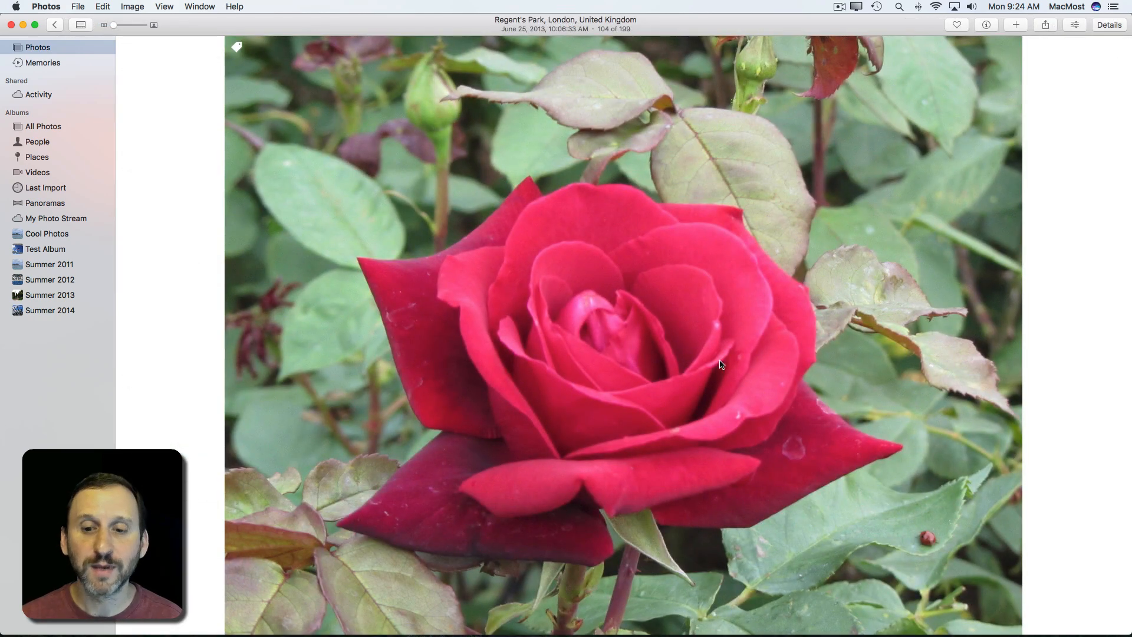
{"action": "mouse_move", "coordinate": [500, 330]}
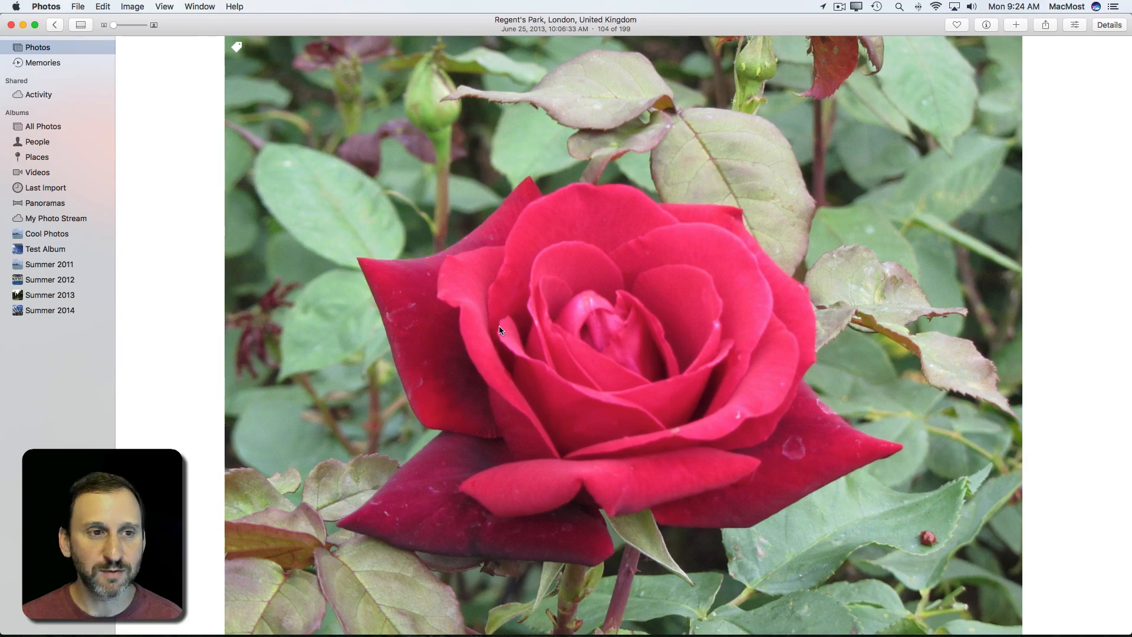
{"action": "mouse_move", "coordinate": [112, 10]}
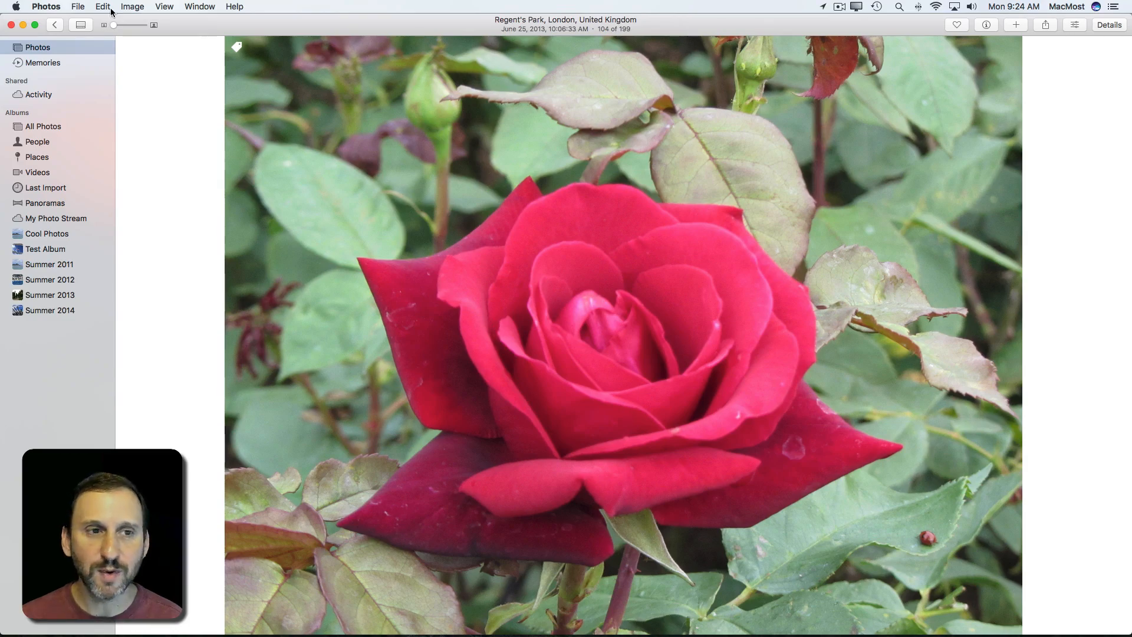
{"action": "left_click_drag", "start_coordinate": [114, 24], "coordinate": [135, 25]}
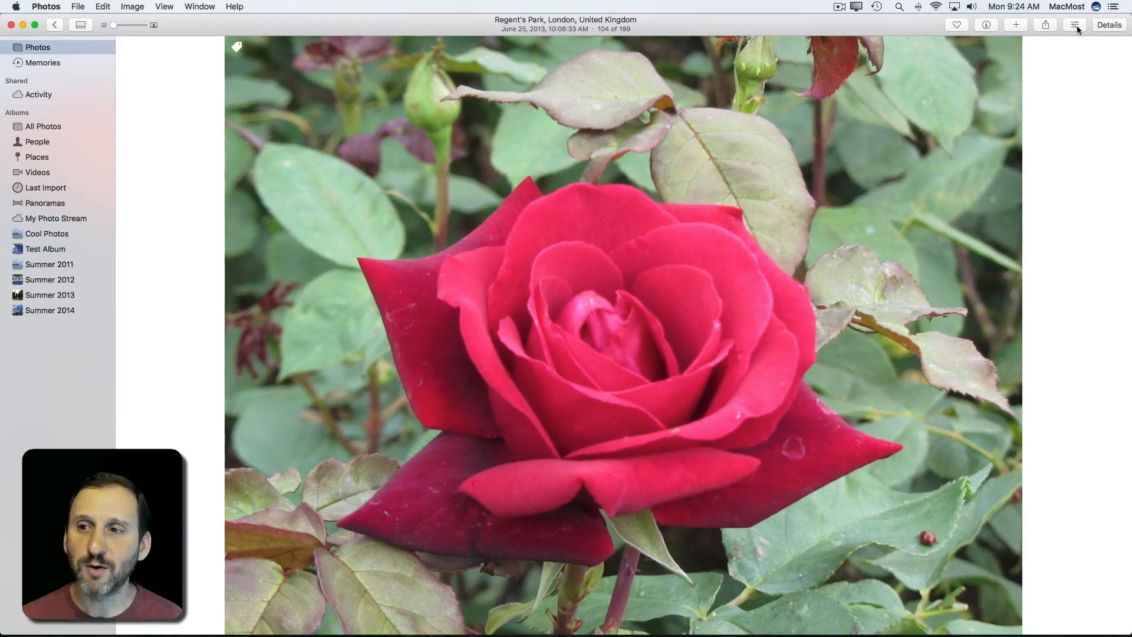
{"action": "mouse_move", "coordinate": [1074, 25]}
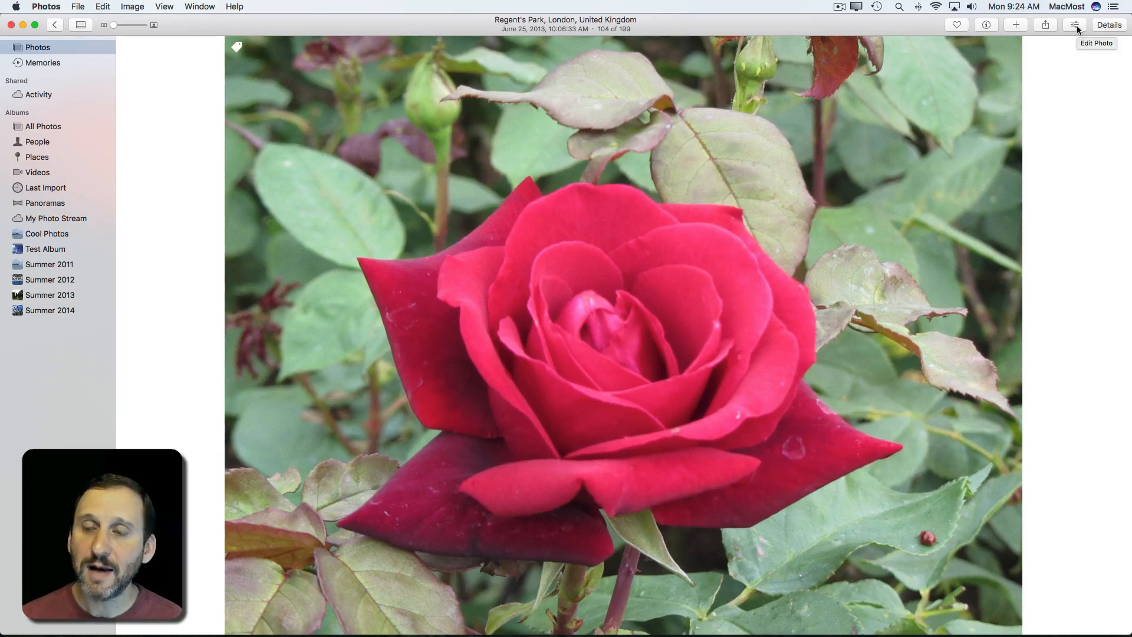
- Enter Edit mode on the rose photo, select Retouch and enlarge the brush size
{"action": "left_click", "coordinate": [1076, 25]}
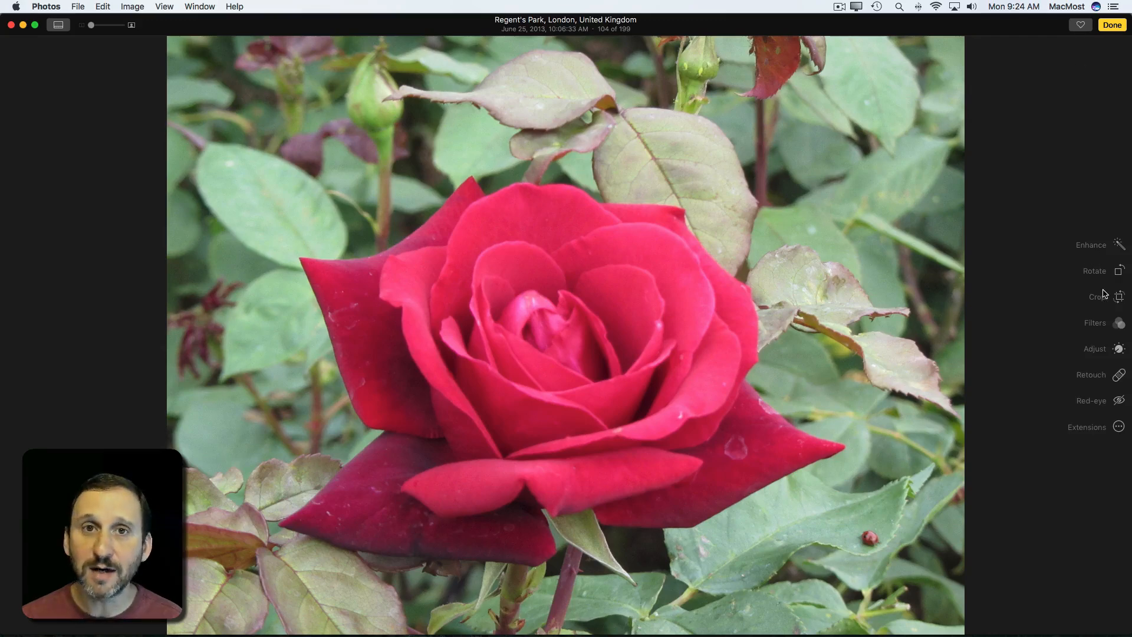
{"action": "left_click", "coordinate": [1091, 375]}
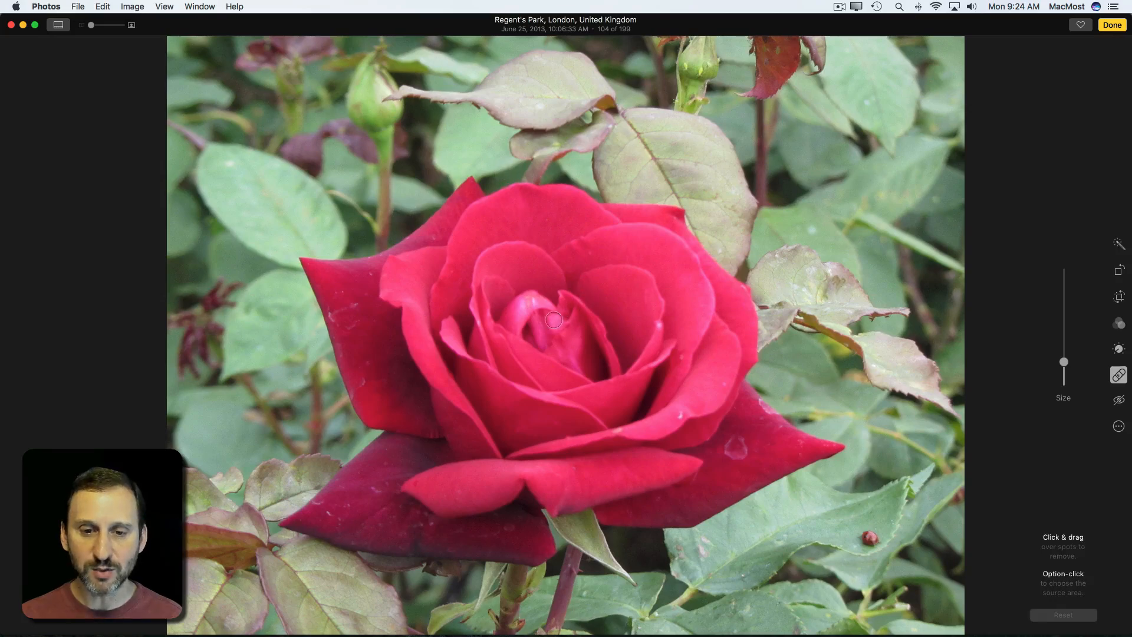
{"action": "mouse_move", "coordinate": [629, 327]}
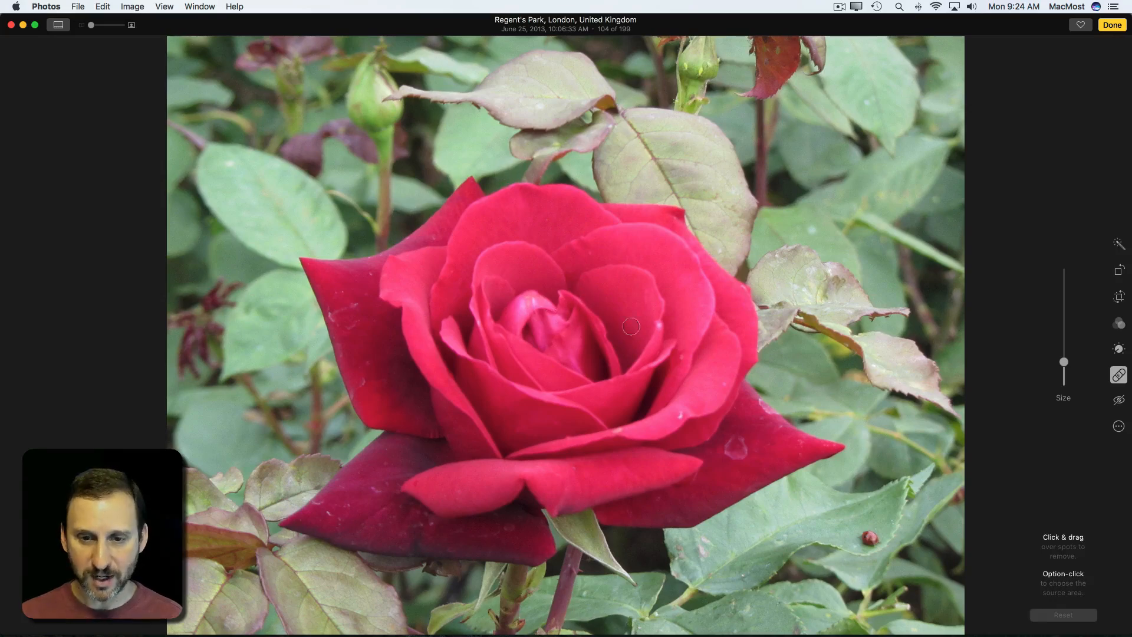
{"action": "left_click_drag", "start_coordinate": [1064, 362], "coordinate": [1064, 305]}
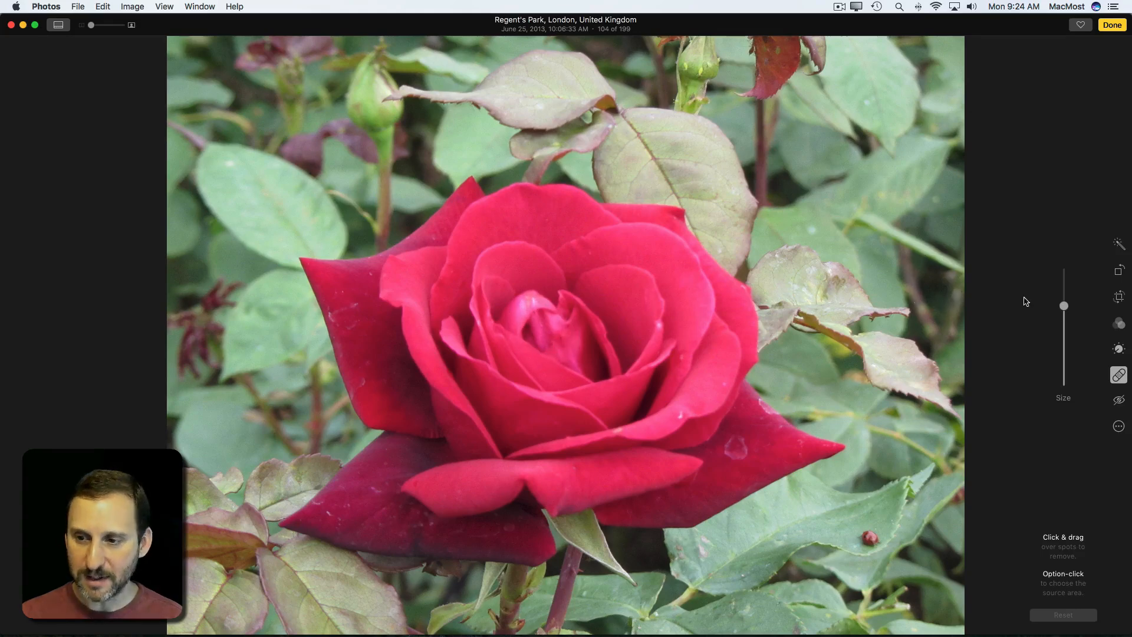
- Shrink the retouch brush and remove the water drop on the lower right petal
{"action": "left_click_drag", "start_coordinate": [1063, 306], "coordinate": [1064, 357]}
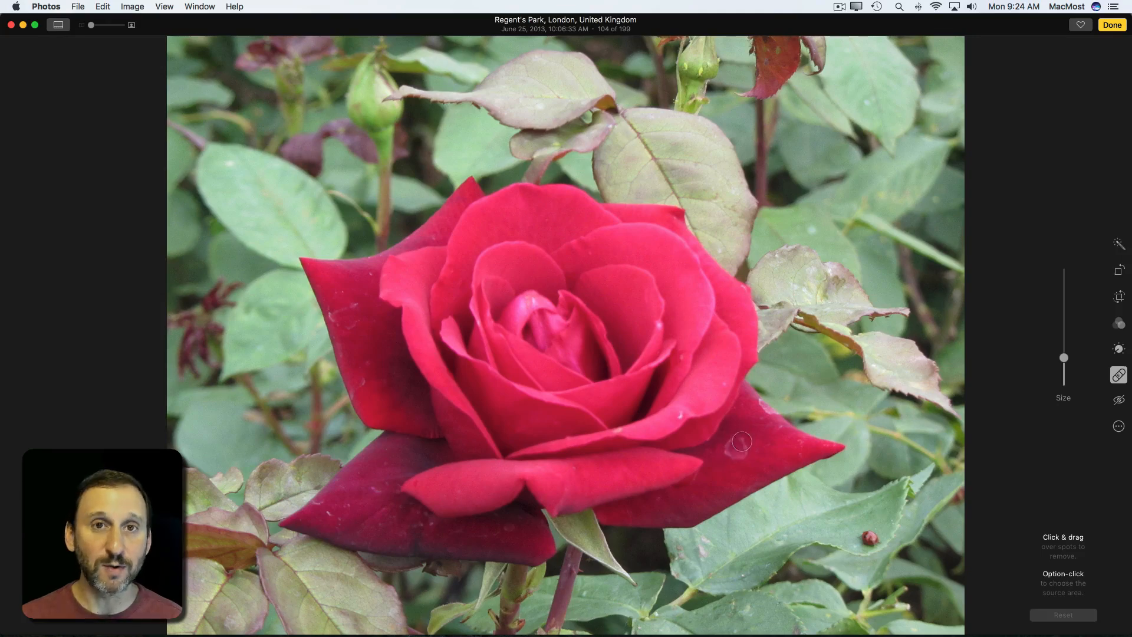
{"action": "mouse_move", "coordinate": [733, 436]}
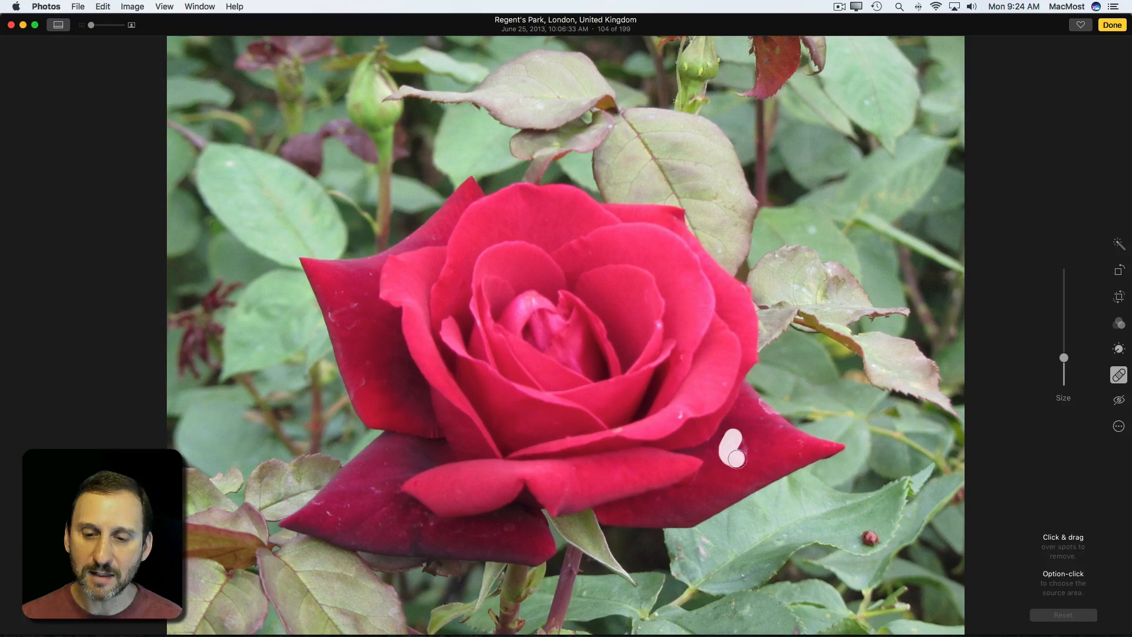
{"action": "left_click", "coordinate": [732, 453]}
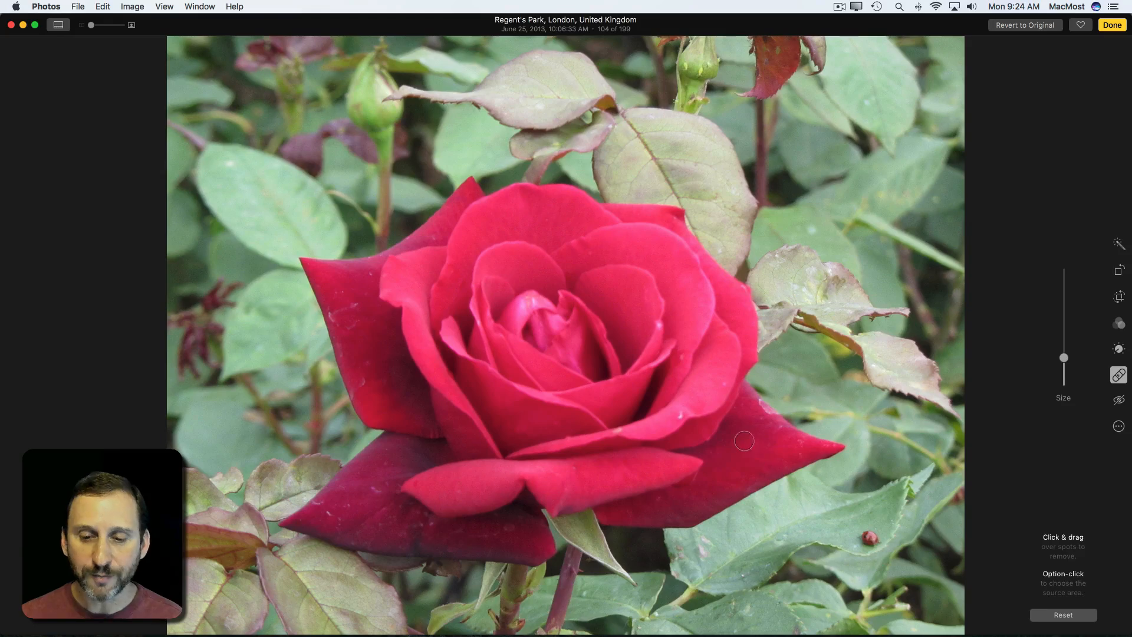
{"action": "mouse_move", "coordinate": [795, 431]}
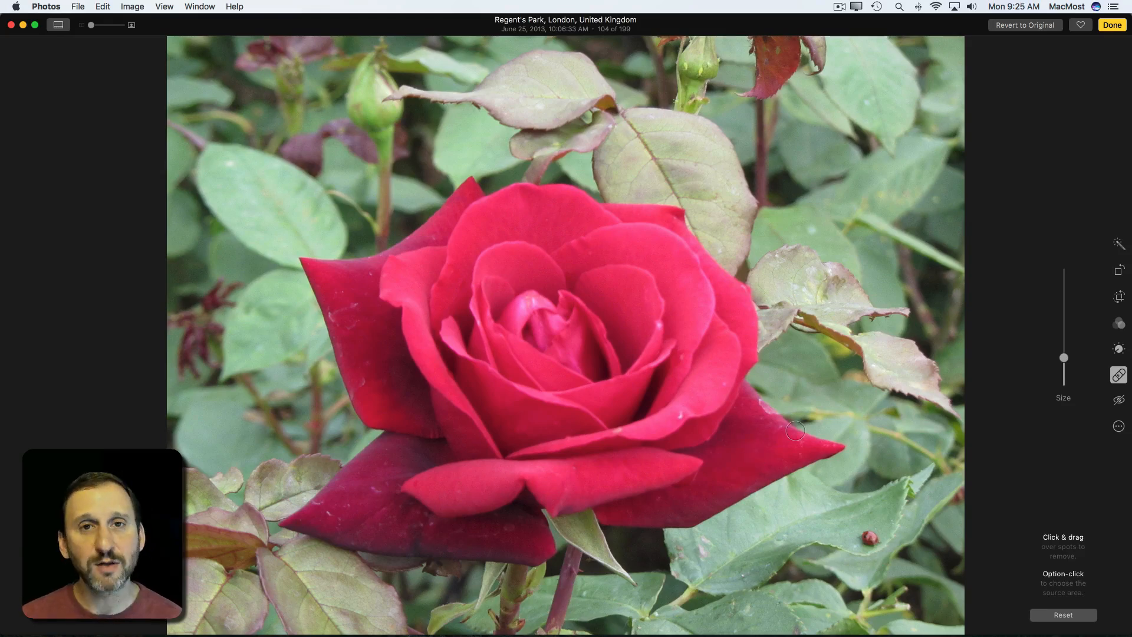
{"action": "mouse_move", "coordinate": [741, 450]}
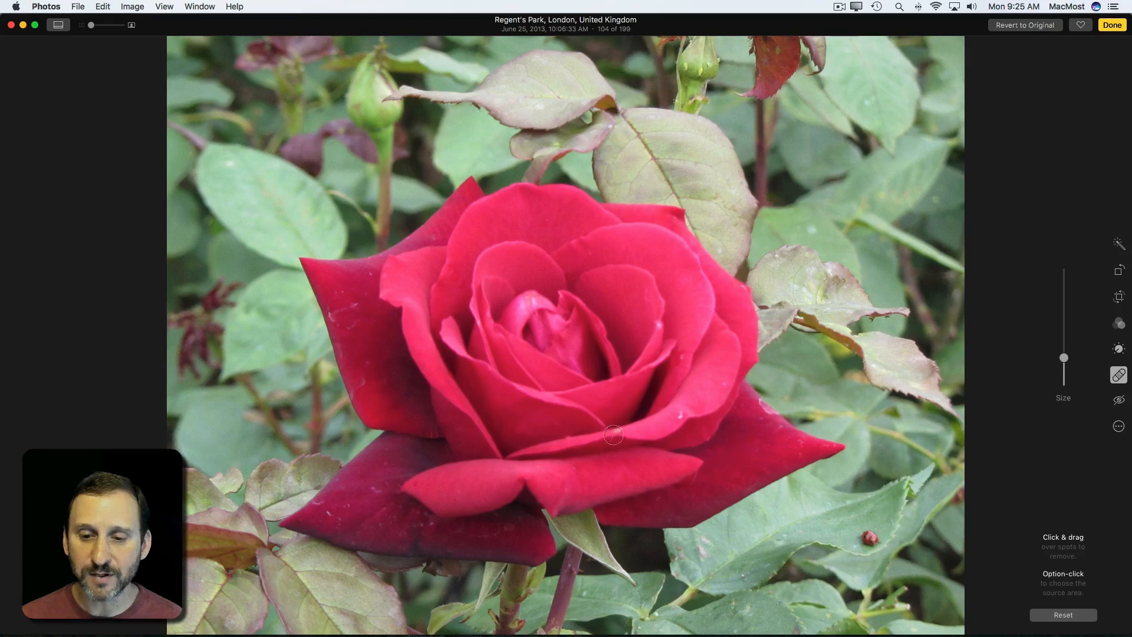
{"action": "mouse_move", "coordinate": [357, 298]}
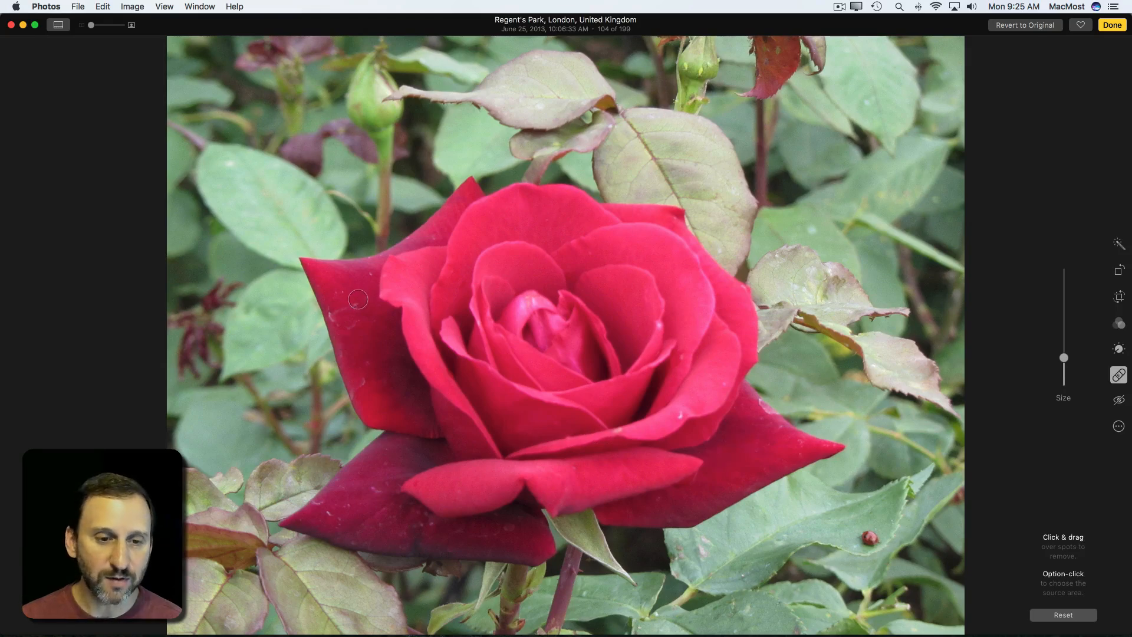
{"action": "left_click_drag", "start_coordinate": [359, 298], "coordinate": [347, 327]}
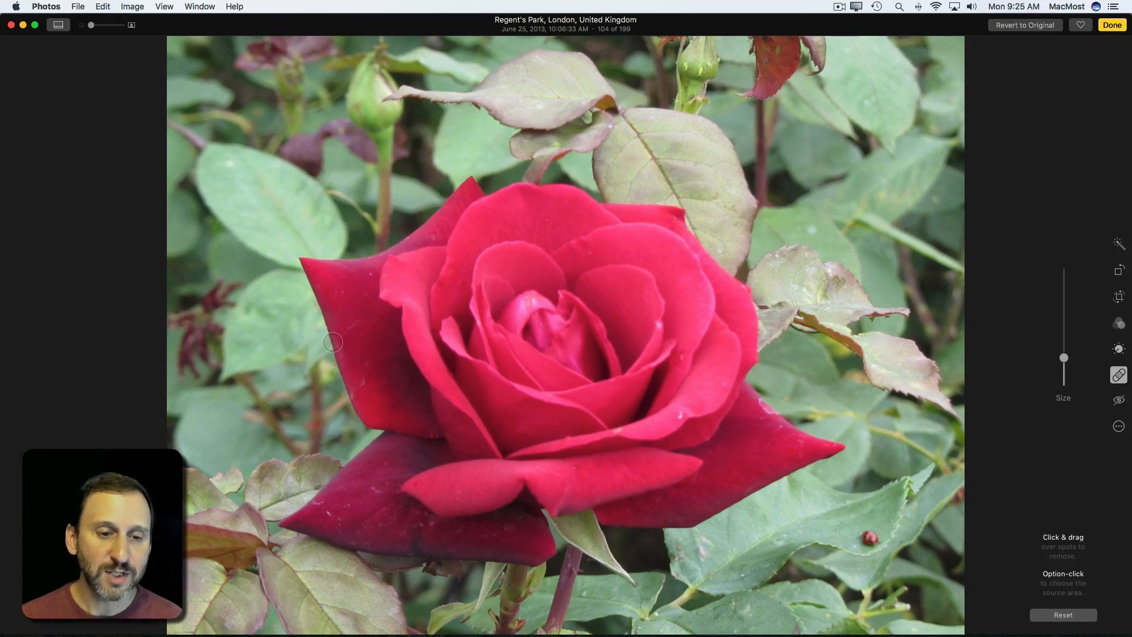
{"action": "left_click", "coordinate": [334, 342]}
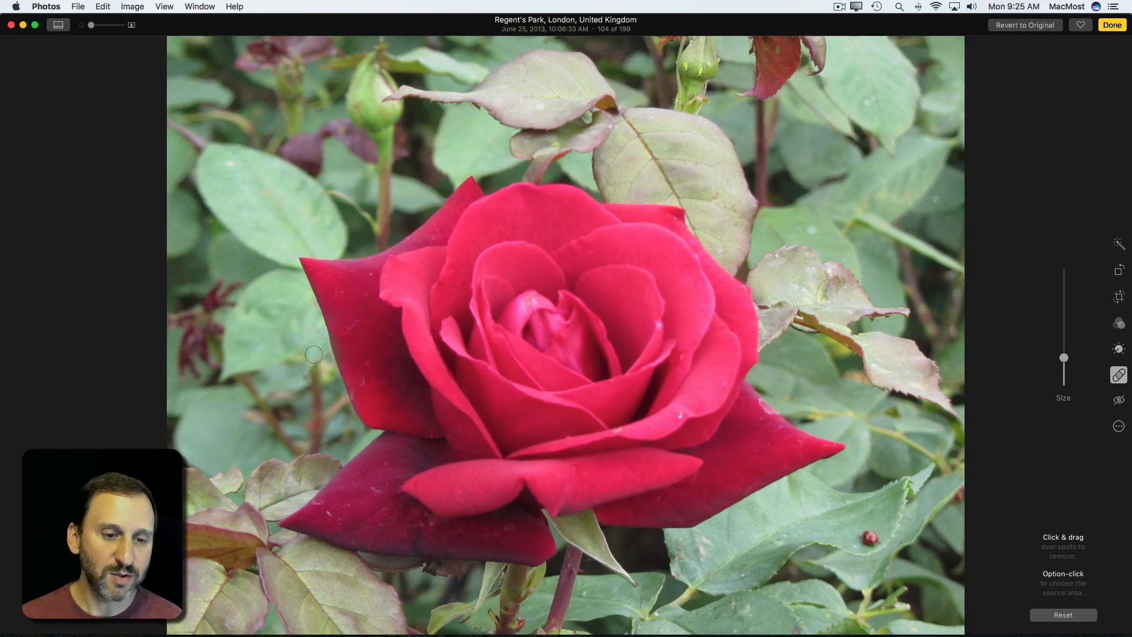
{"action": "mouse_move", "coordinate": [380, 345]}
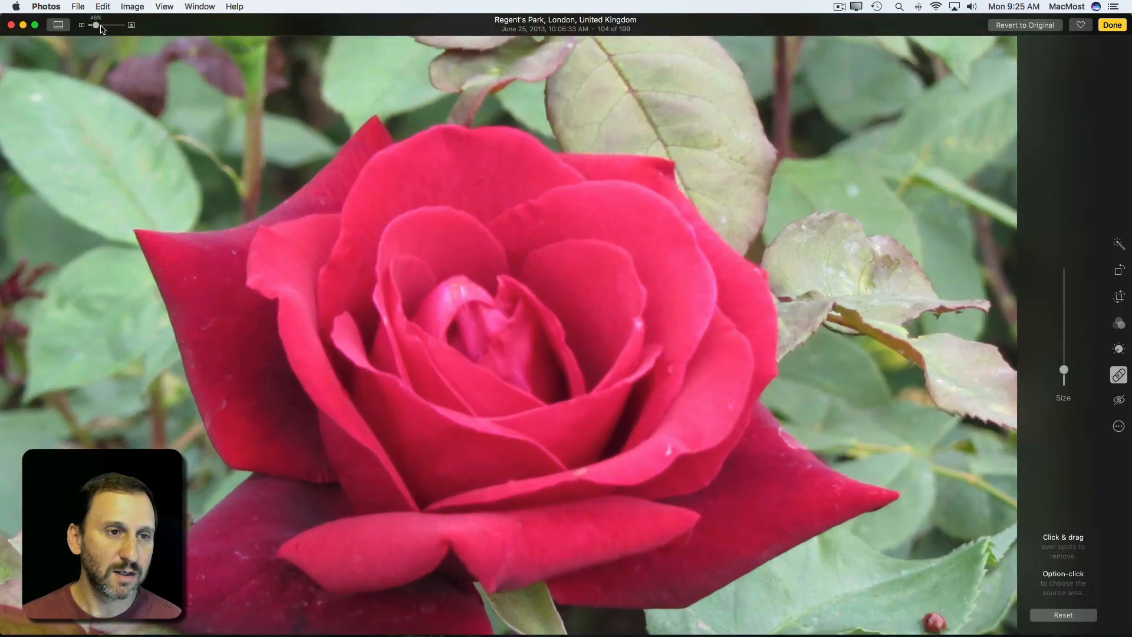
{"action": "left_click_drag", "start_coordinate": [95, 25], "coordinate": [105, 25]}
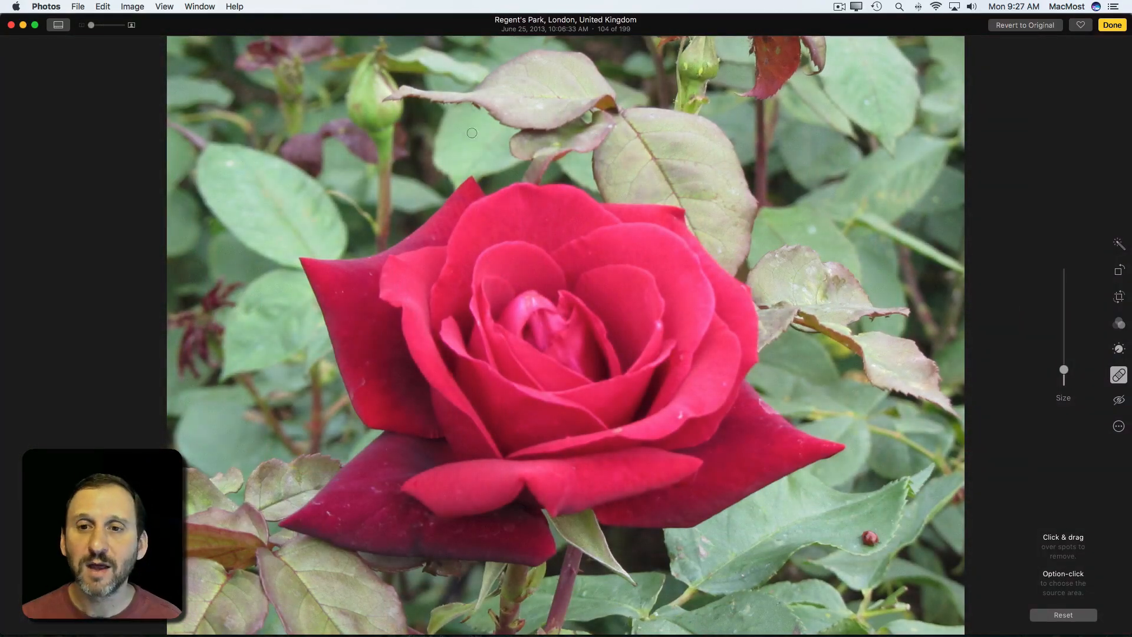
{"action": "mouse_move", "coordinate": [456, 121]}
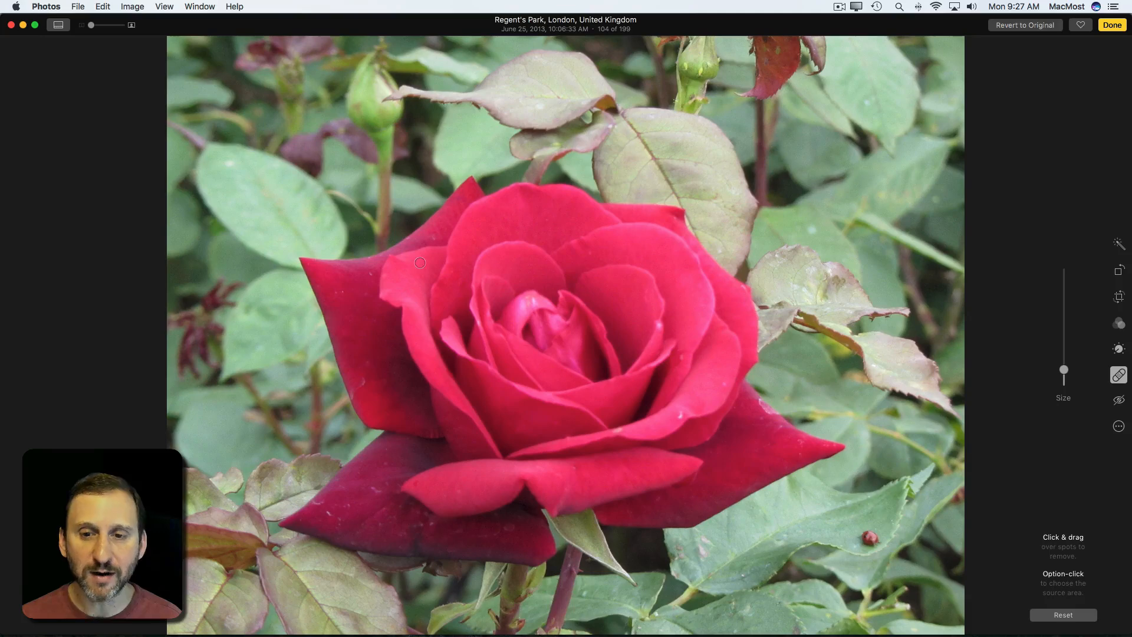
{"action": "mouse_move", "coordinate": [616, 201]}
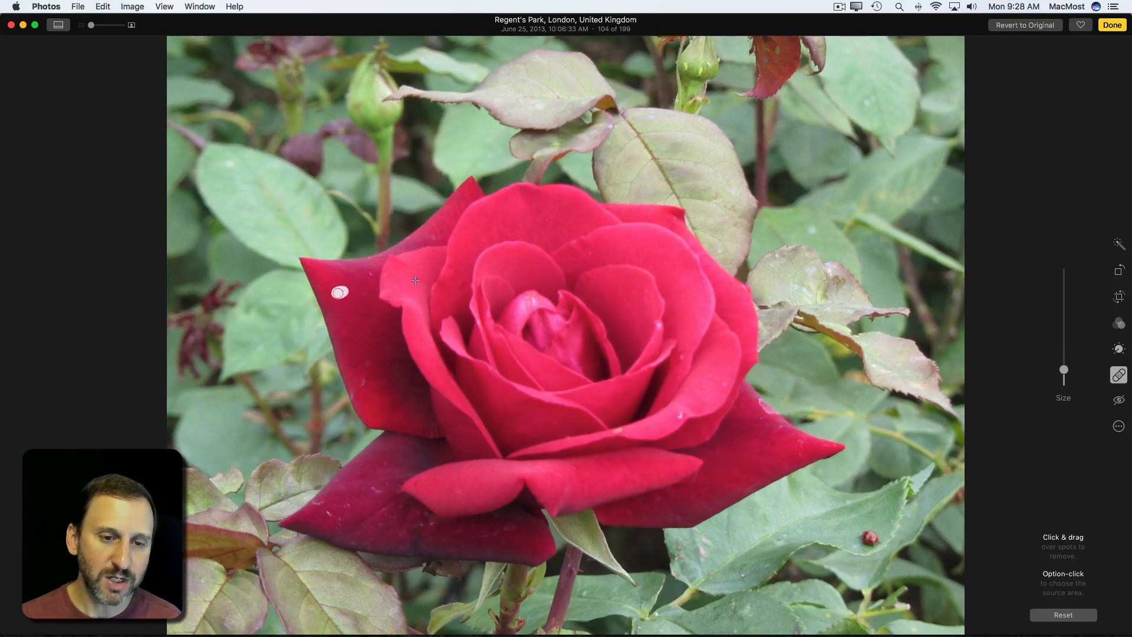
- Retouch away the pale blemish near the tip of the upper left petal
{"action": "left_click", "coordinate": [340, 293]}
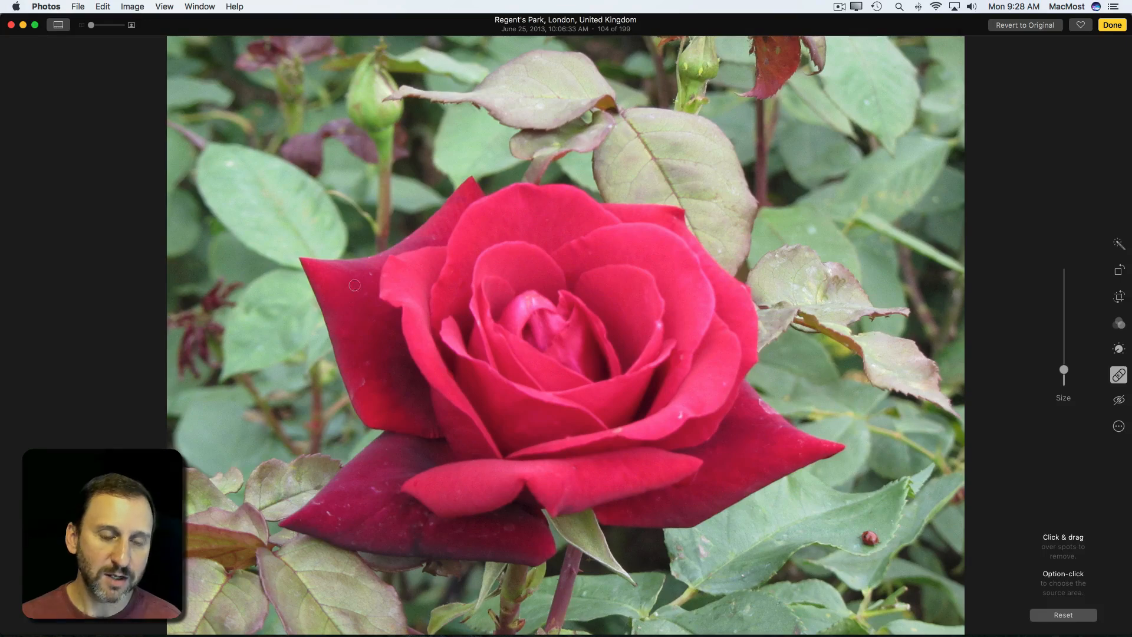
{"action": "mouse_move", "coordinate": [396, 275]}
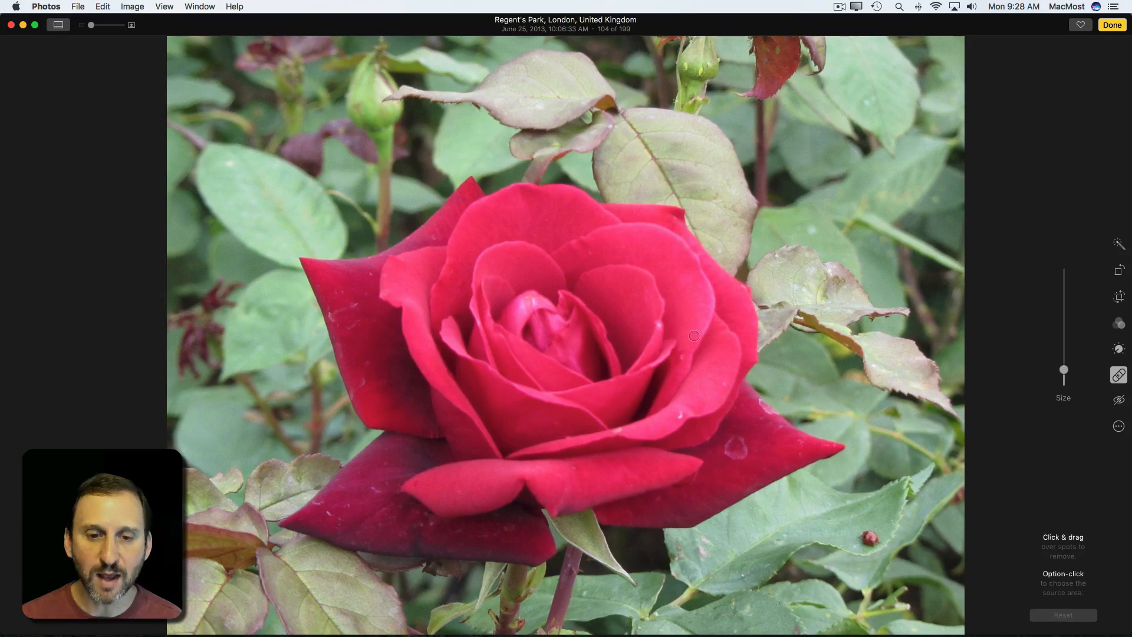
{"action": "mouse_move", "coordinate": [369, 280]}
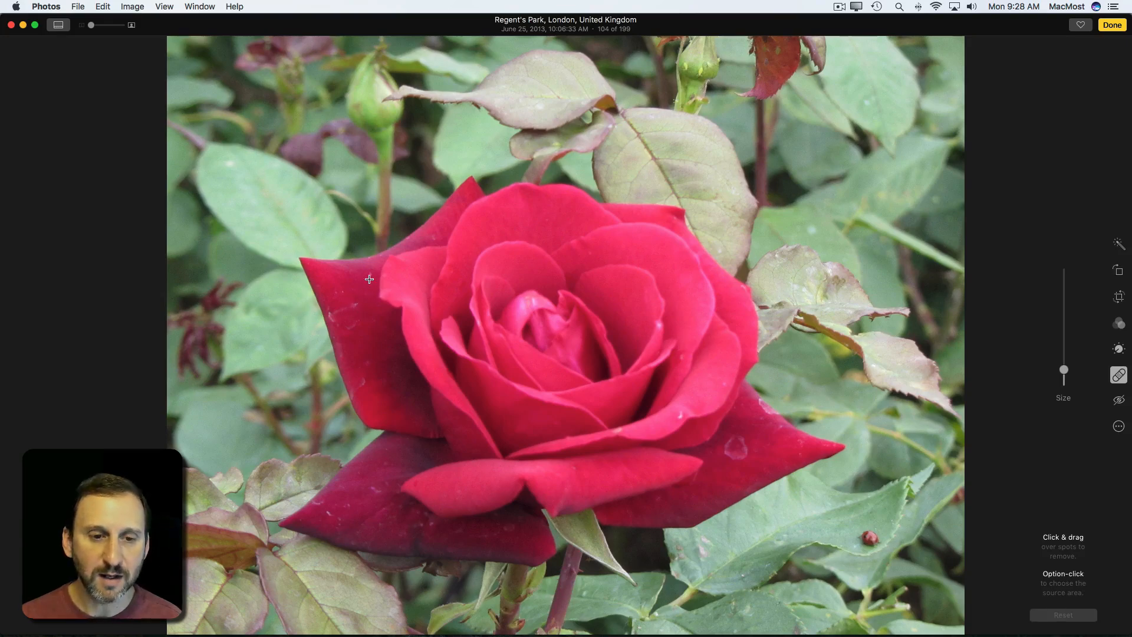